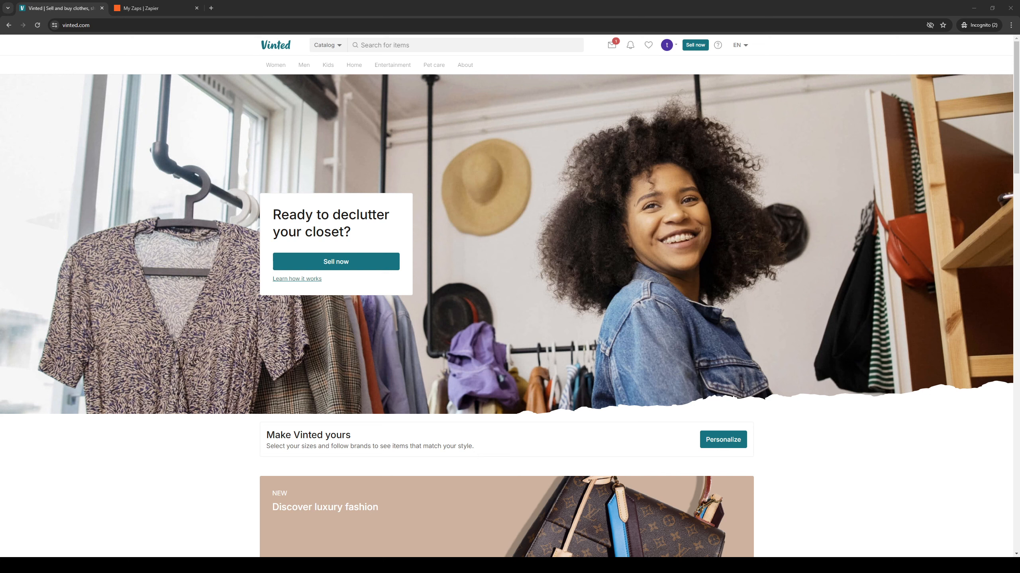
mouse_move(378, 386)
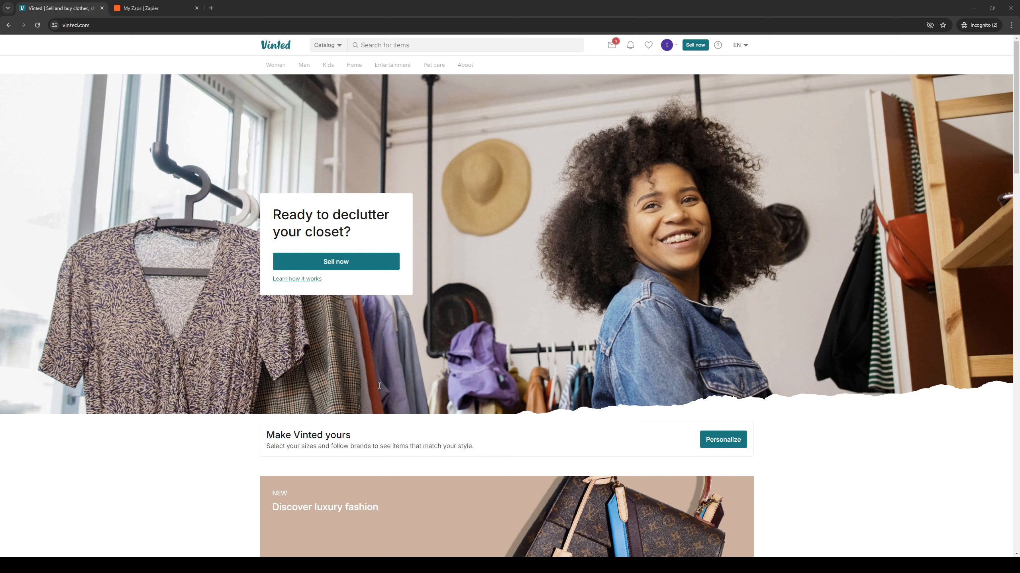
mouse_move(440, 372)
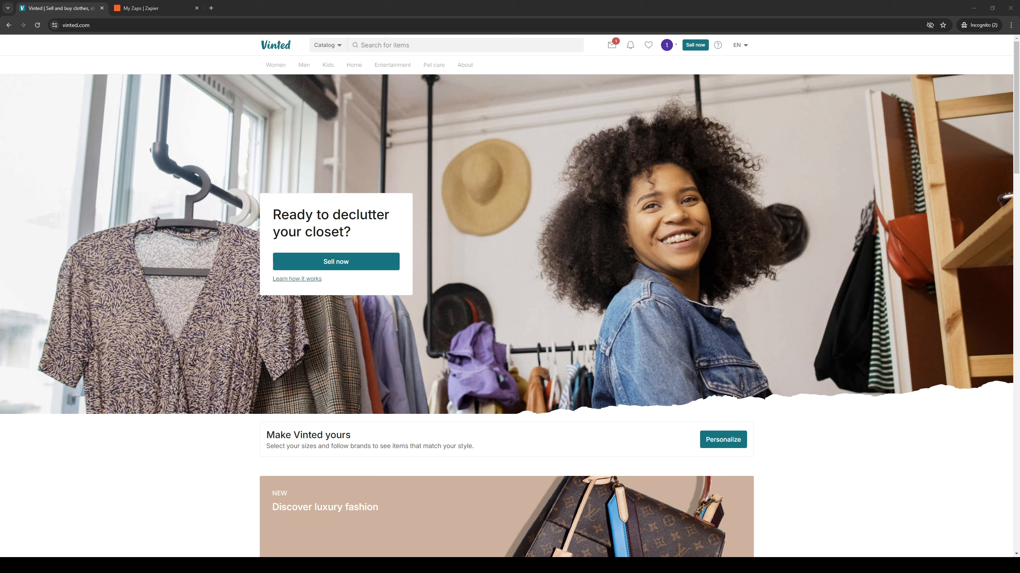
mouse_move(406, 377)
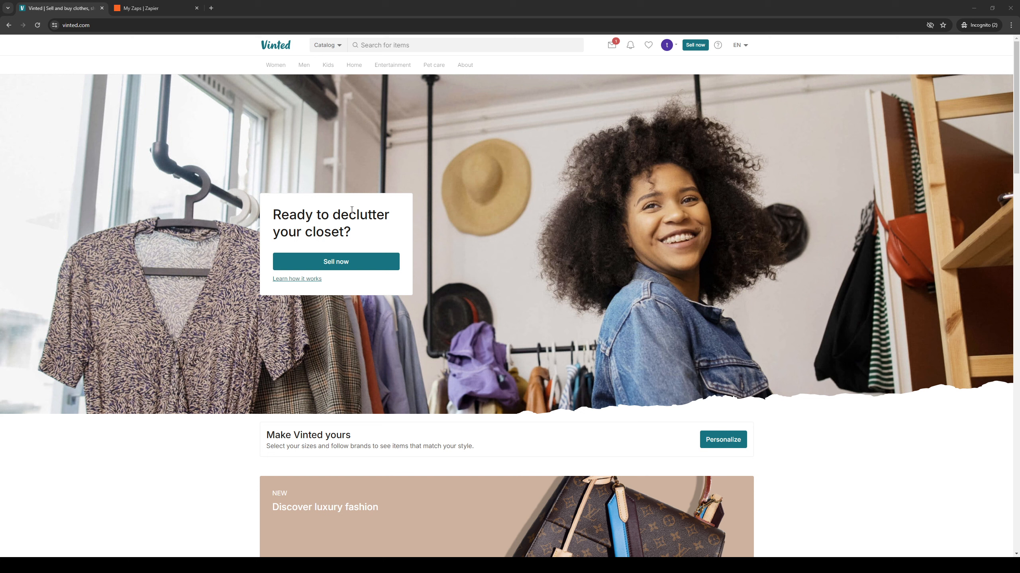
mouse_move(219, 130)
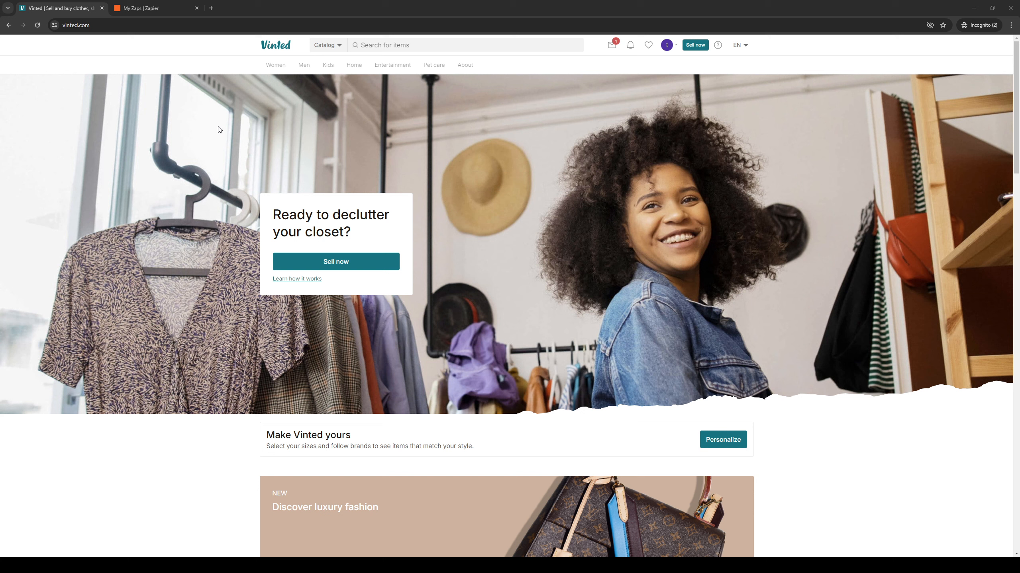
mouse_move(233, 132)
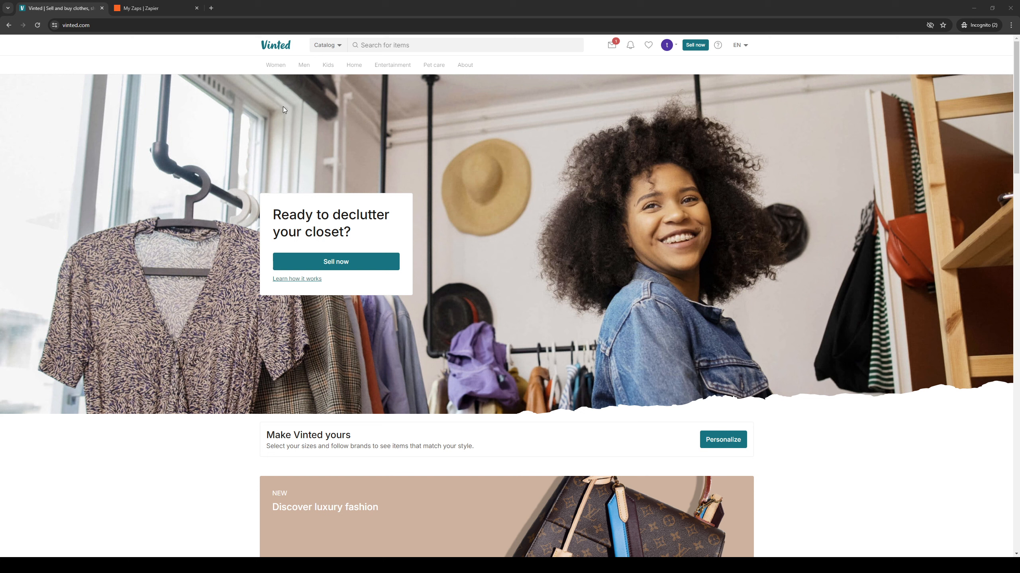
mouse_move(235, 107)
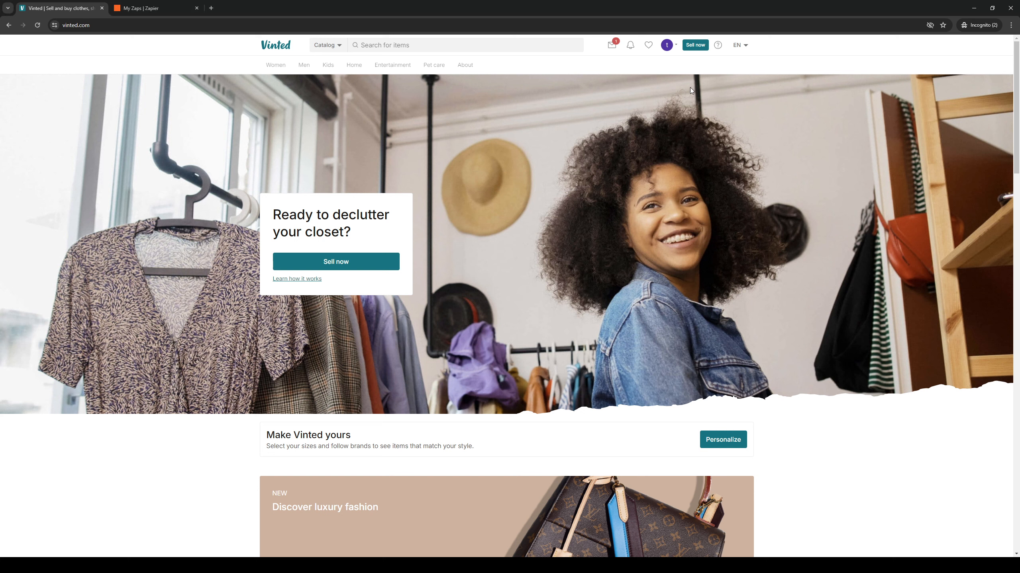
mouse_move(686, 93)
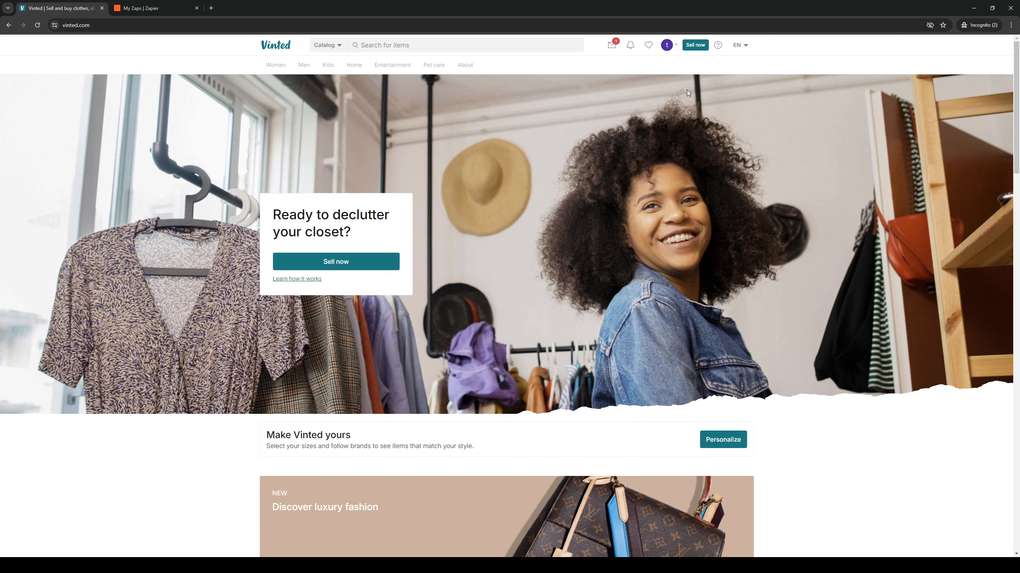
mouse_move(674, 68)
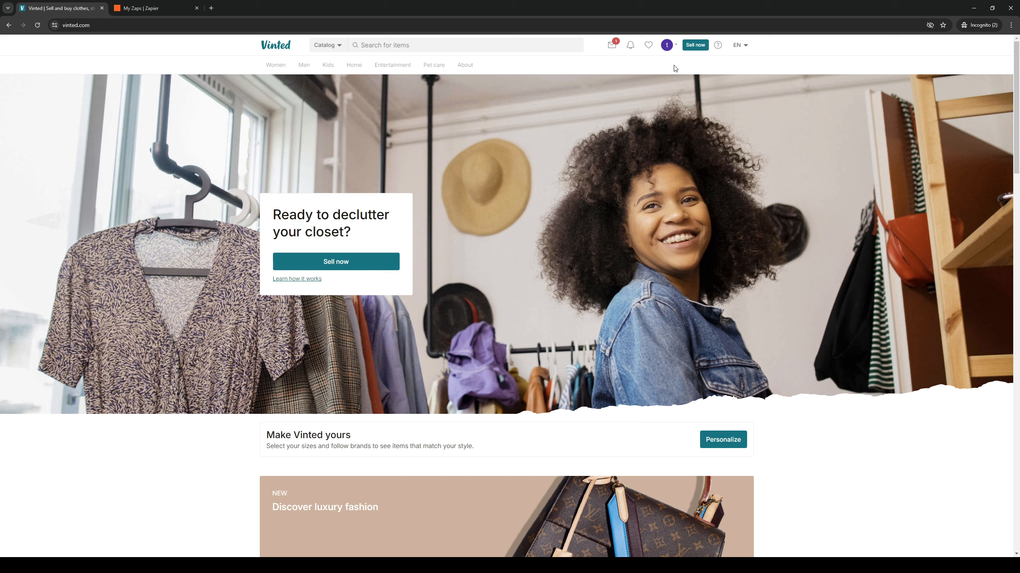
mouse_move(688, 127)
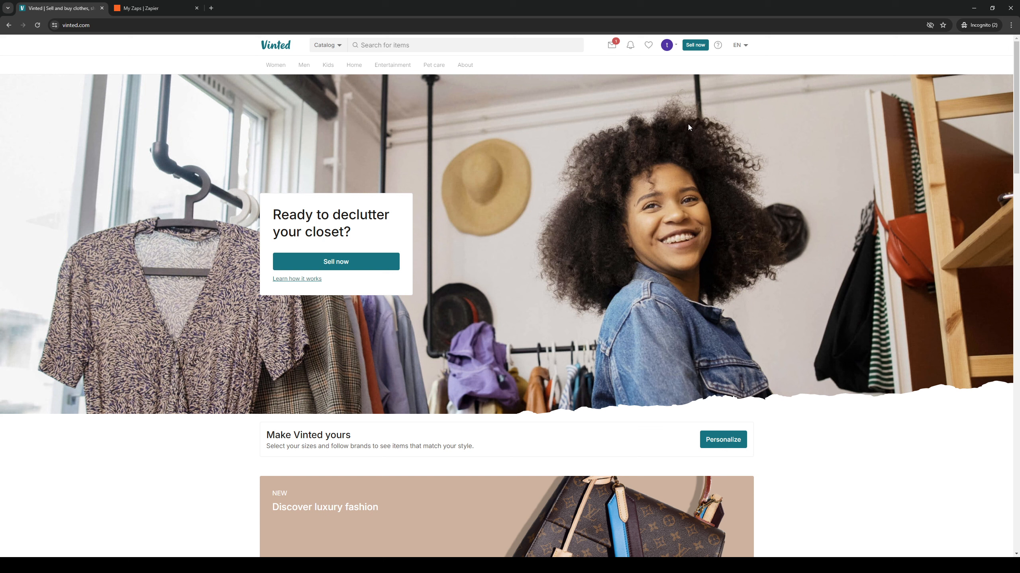
mouse_move(677, 46)
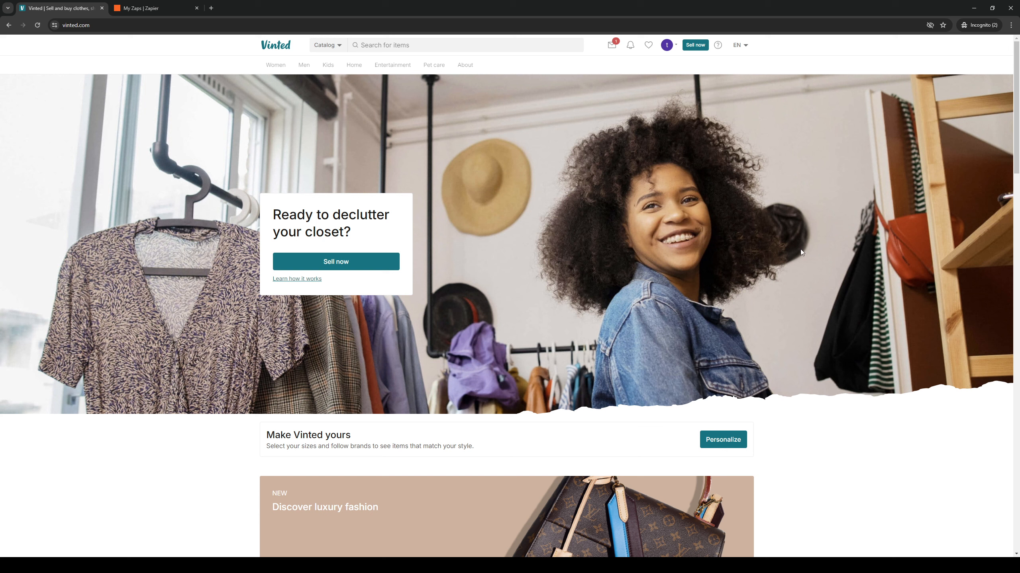
mouse_move(682, 144)
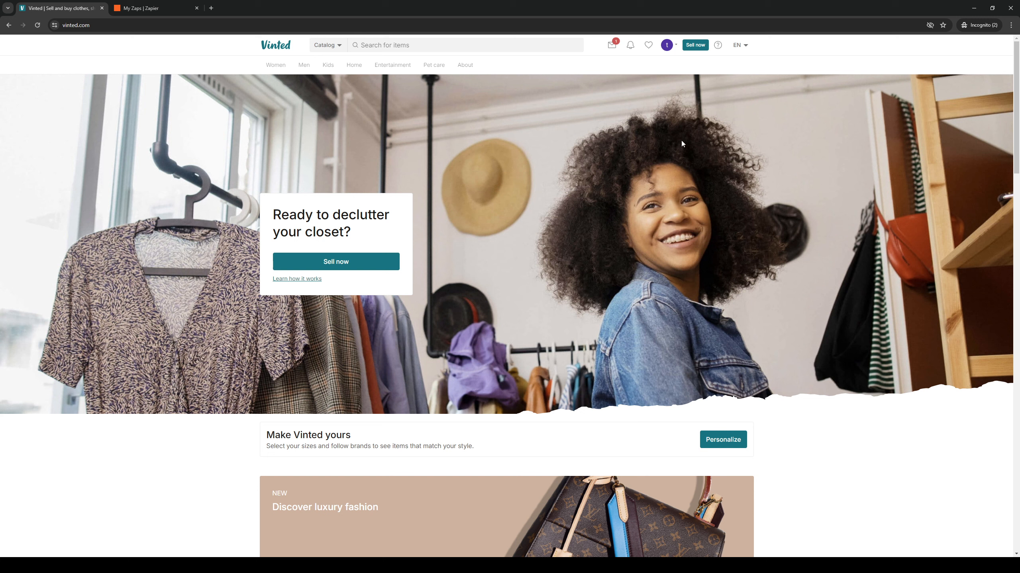
Open the account dropdown from the profile avatar and choose Wallet.
left_click(677, 45)
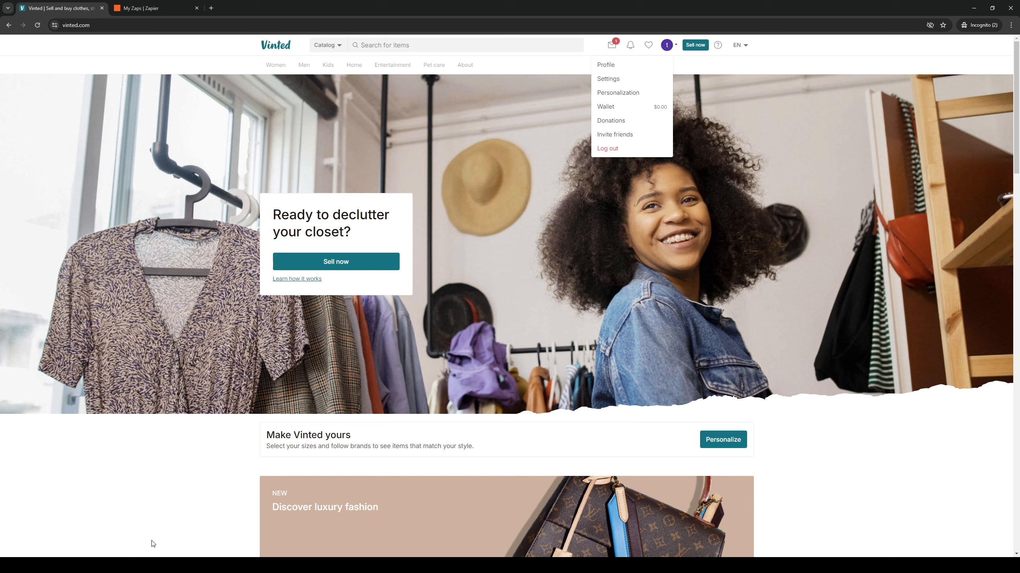
mouse_move(607, 79)
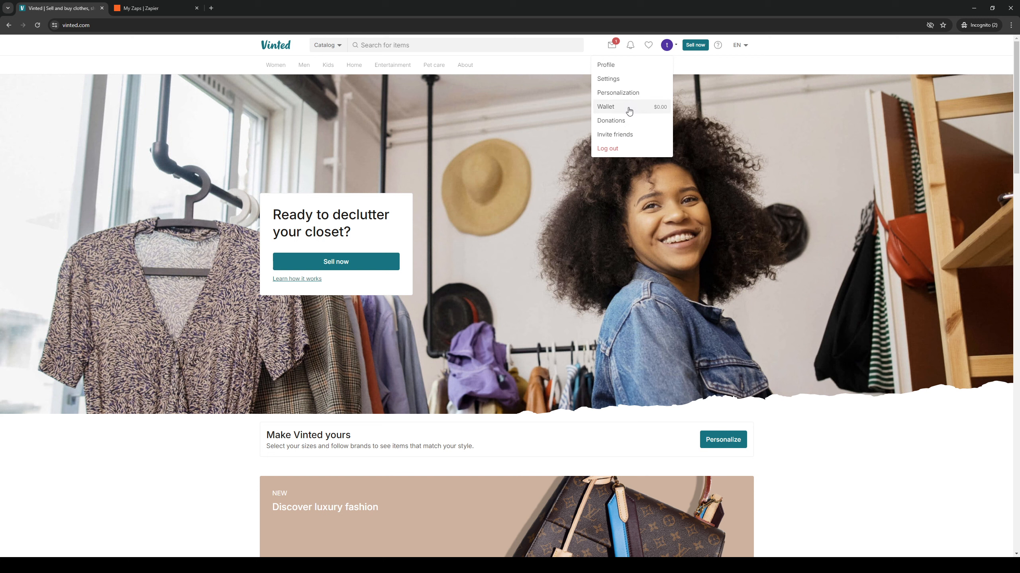
left_click(605, 106)
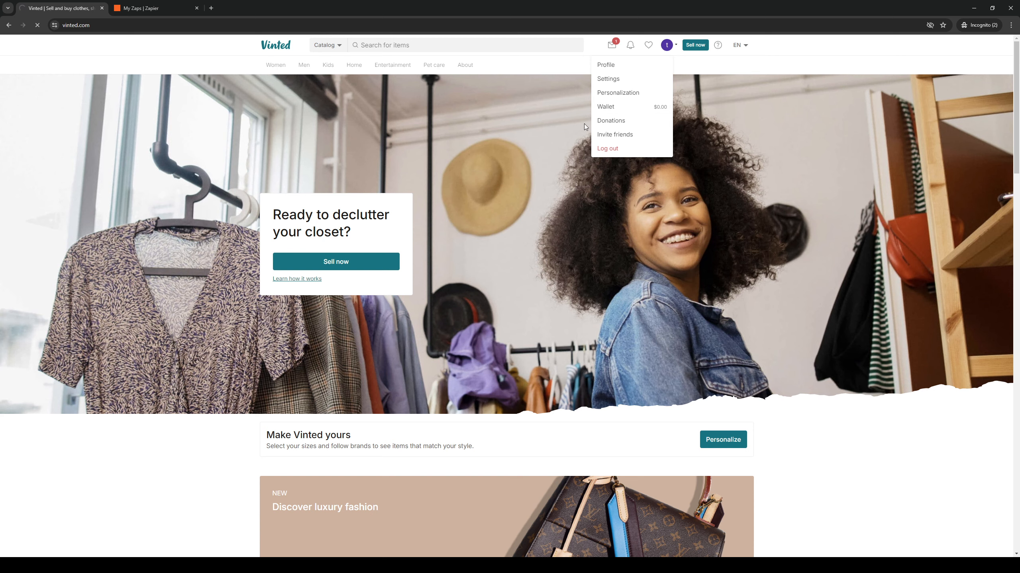
Select Wallet again to load the $0.00 balance page with the Activate Wallet option.
left_click(605, 107)
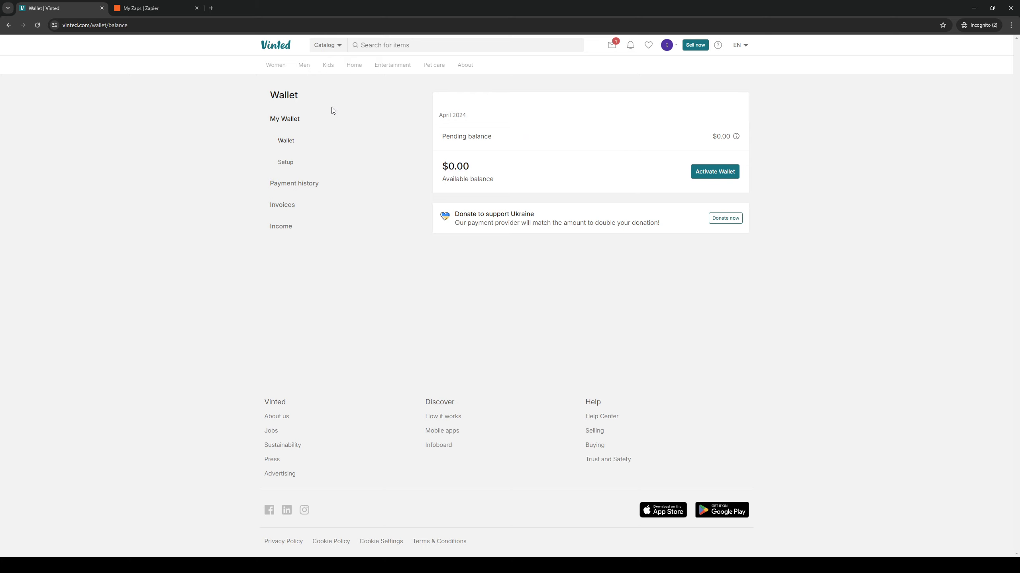
mouse_move(259, 92)
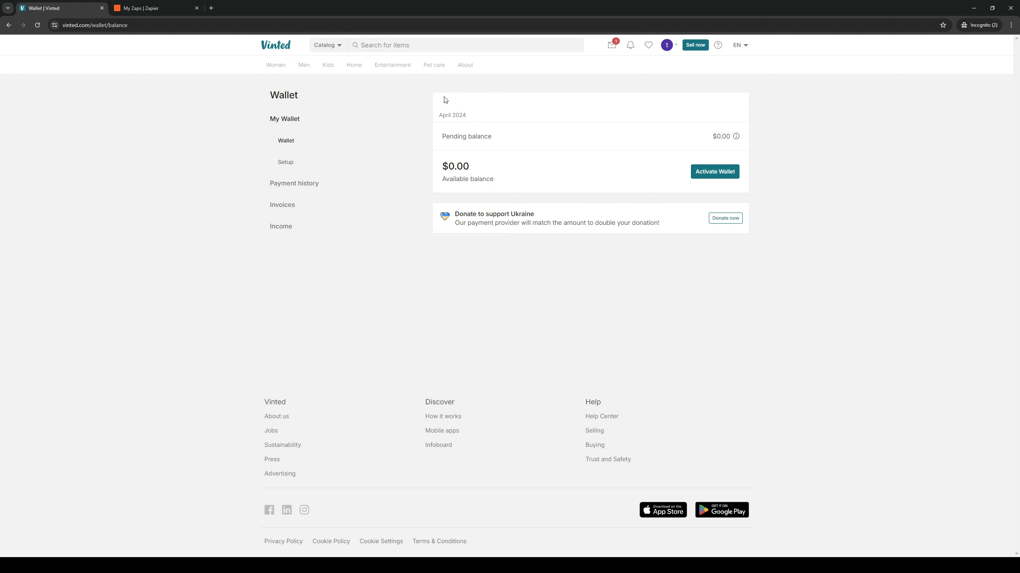
mouse_move(761, 270)
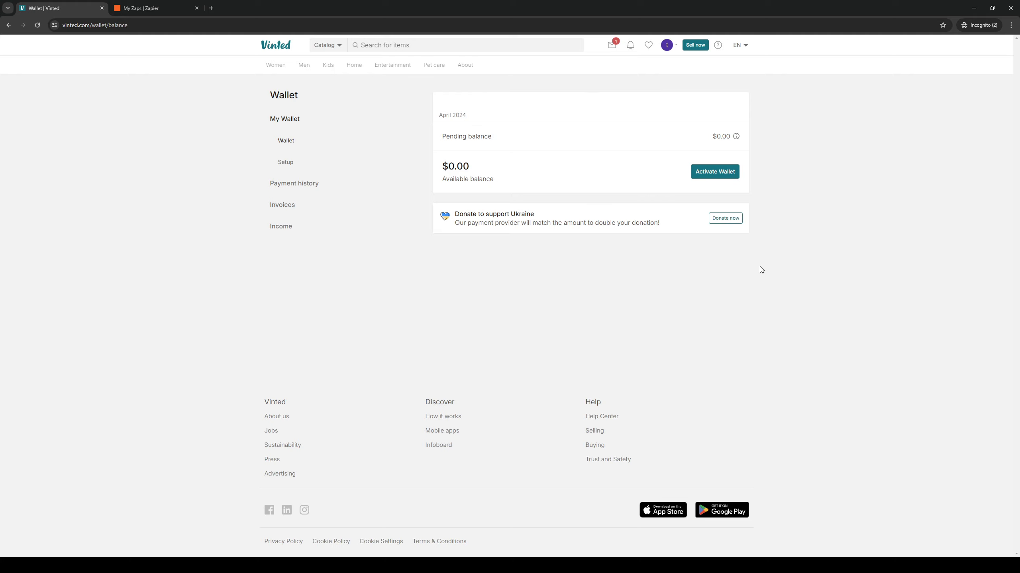
mouse_move(685, 149)
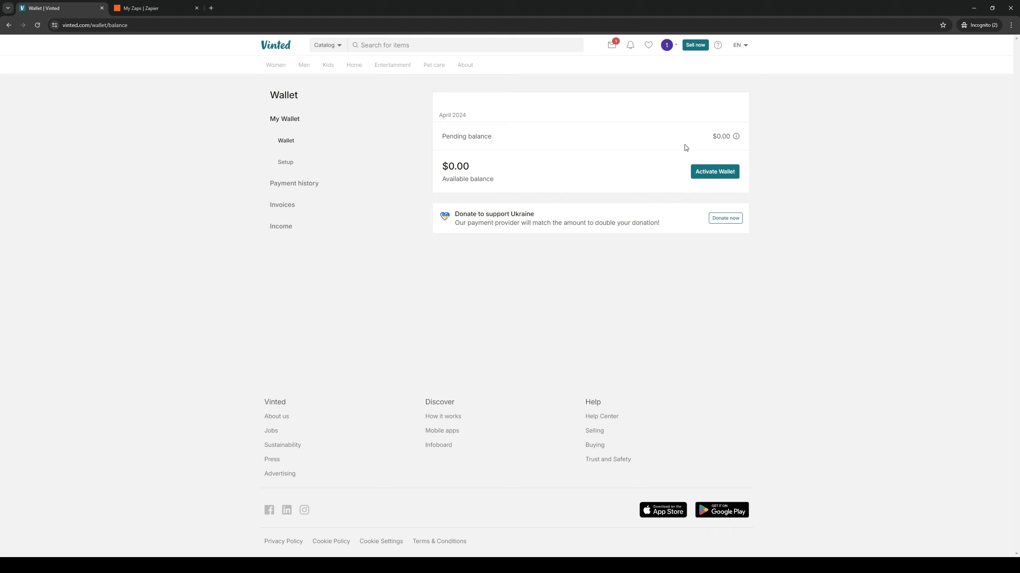
mouse_move(591, 164)
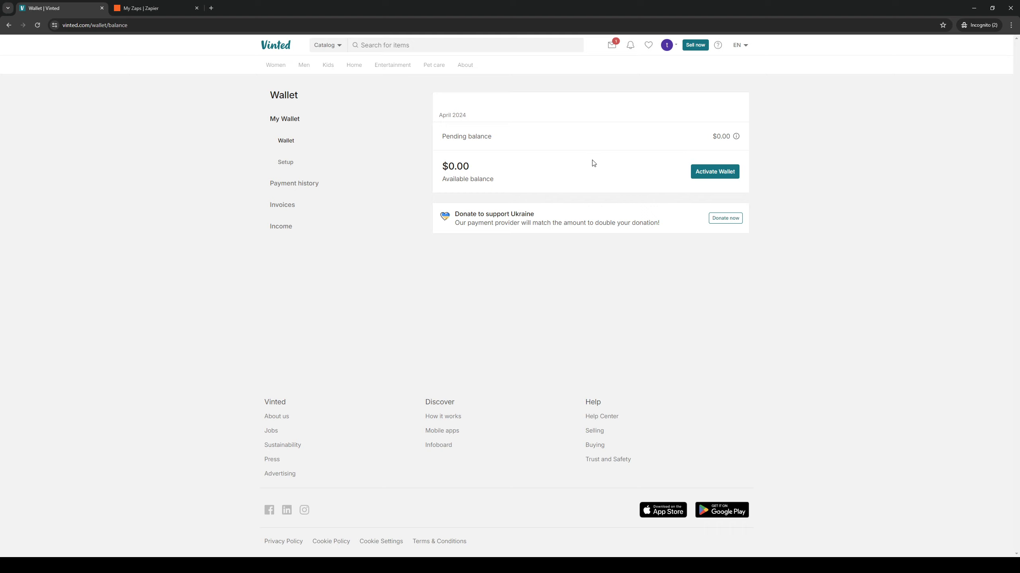
mouse_move(624, 153)
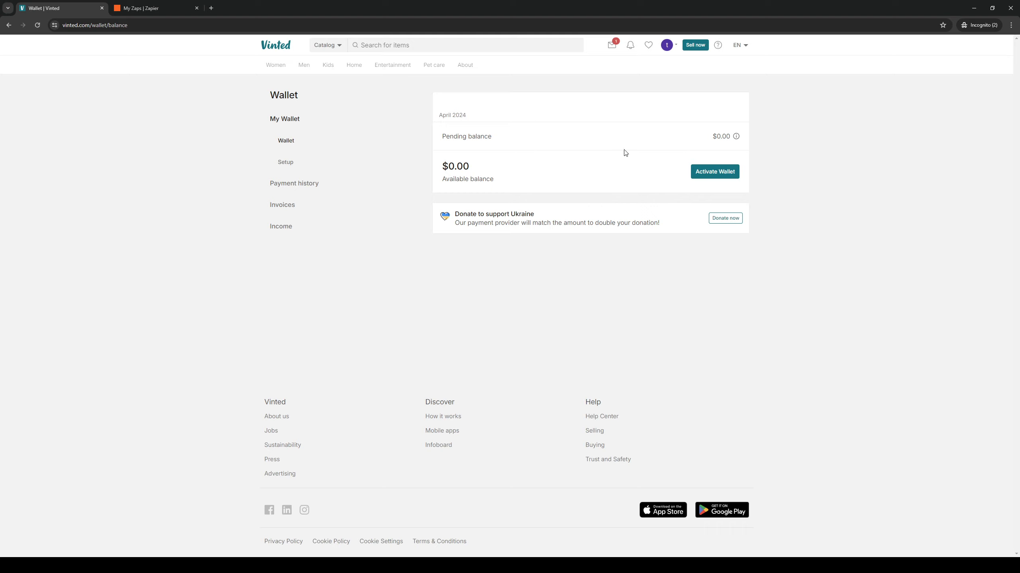
mouse_move(617, 169)
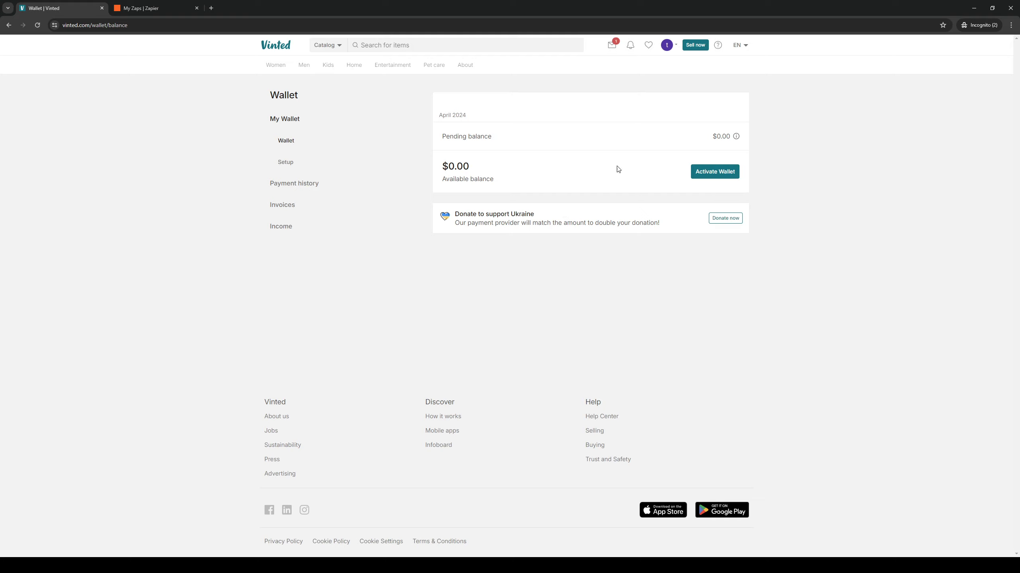
mouse_move(714, 171)
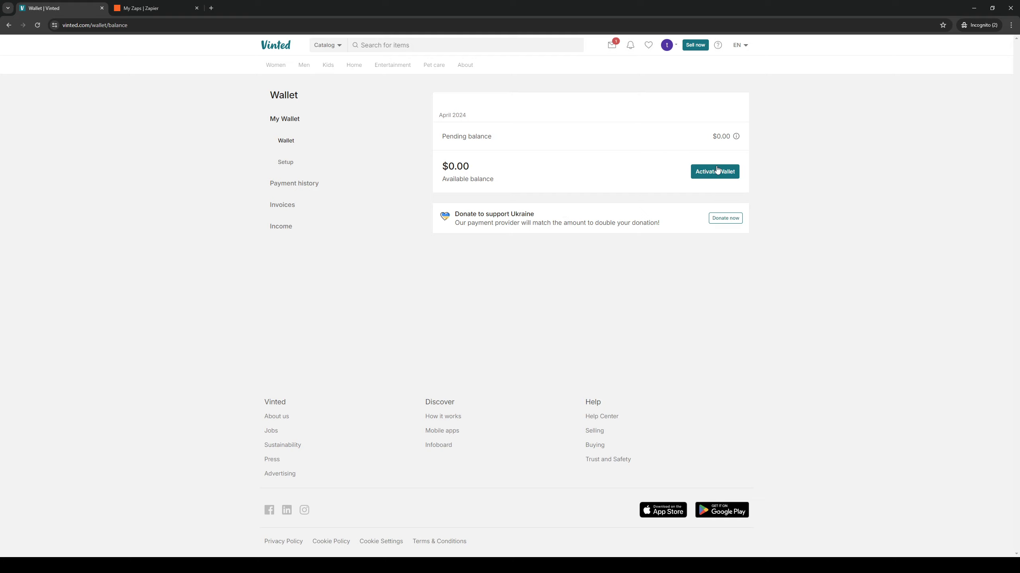
mouse_move(677, 169)
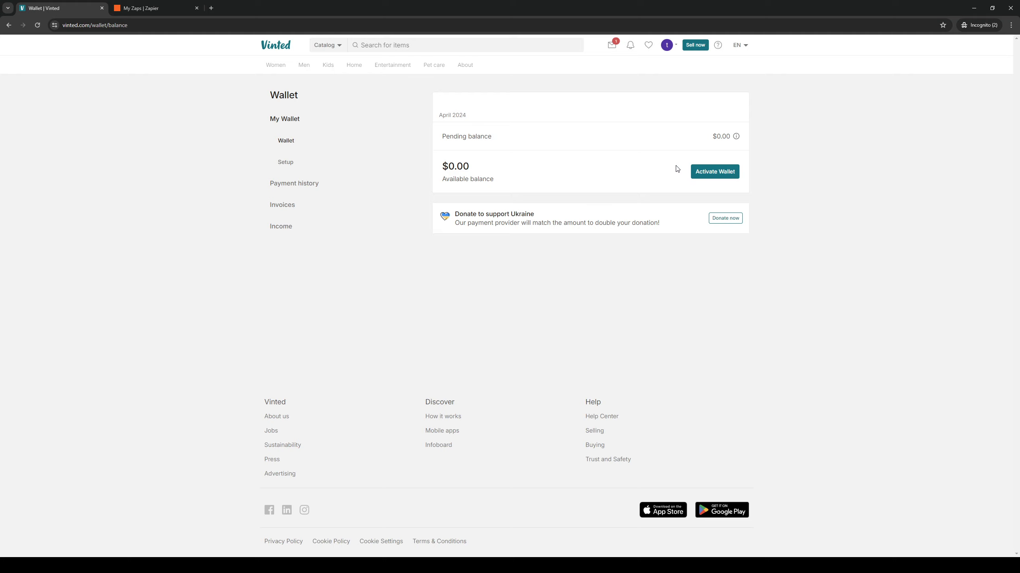
mouse_move(698, 166)
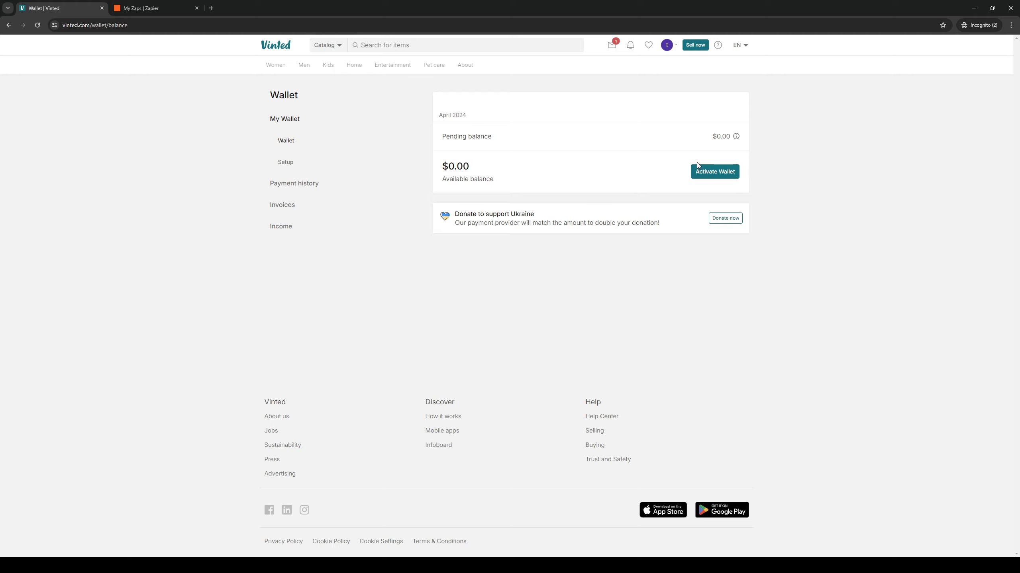
mouse_move(687, 180)
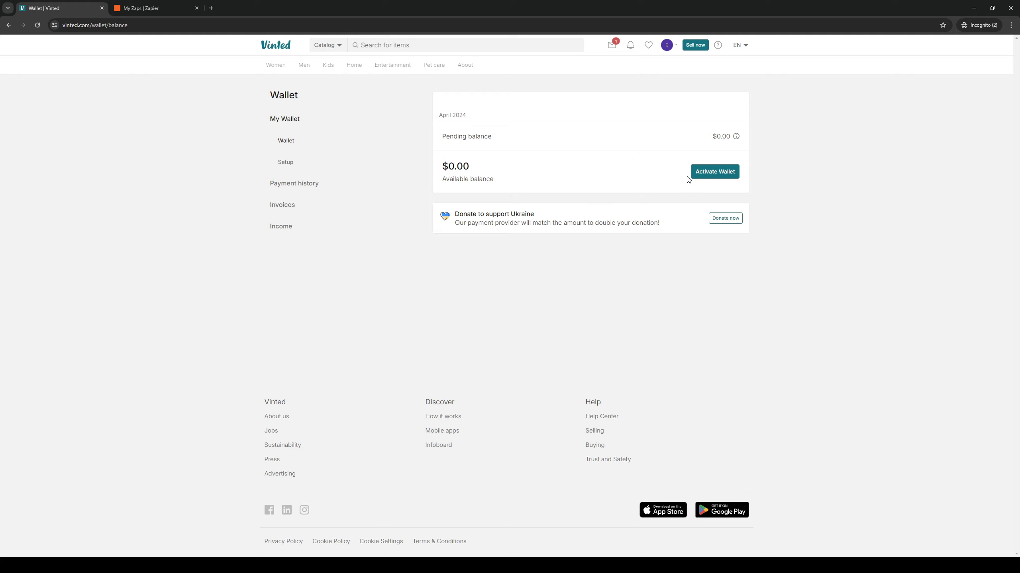
mouse_move(583, 322)
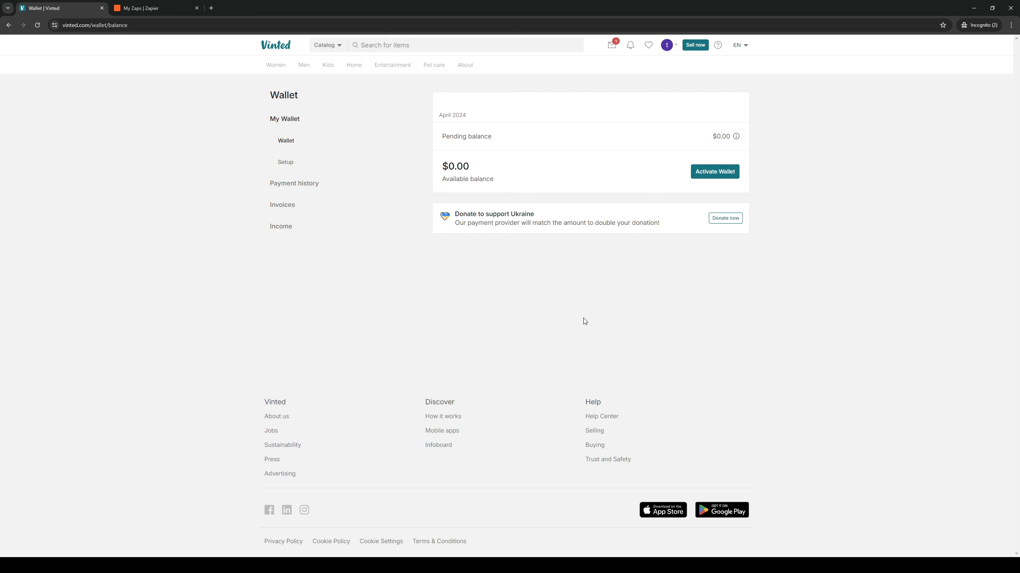
mouse_move(277, 318)
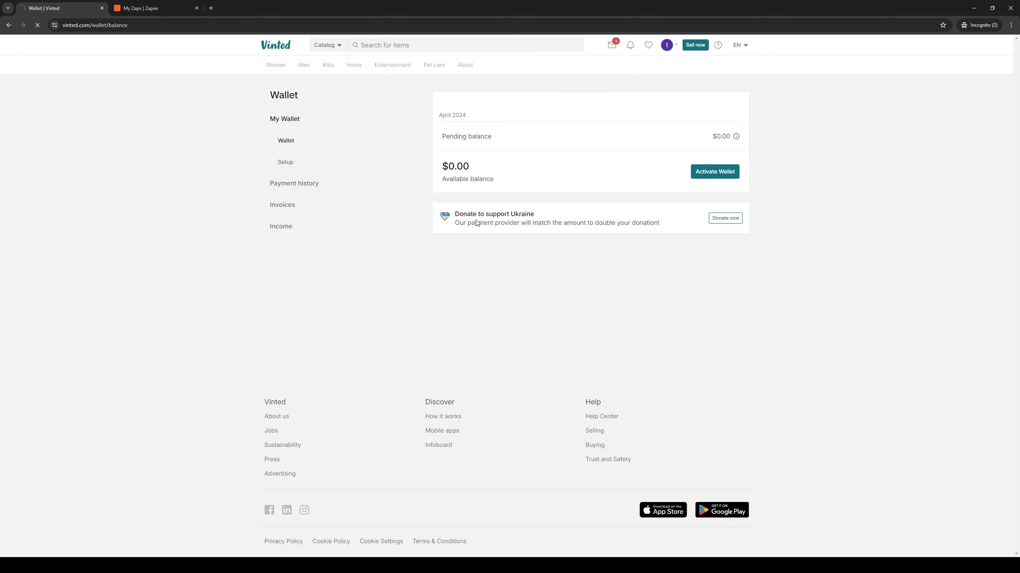
Return to the Vinted homepage with the declutter-your-closet banner.
left_click(275, 45)
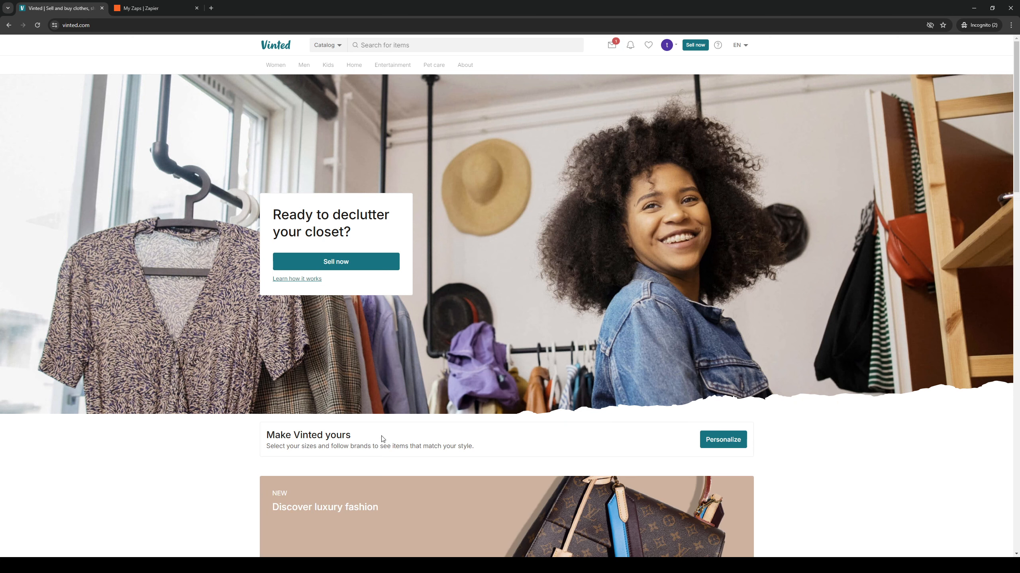
mouse_move(707, 358)
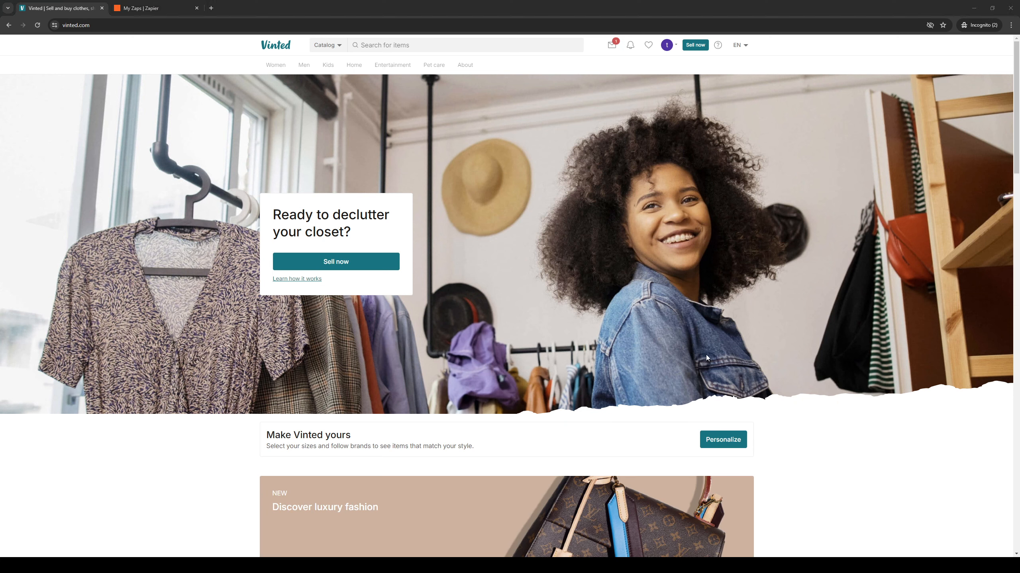